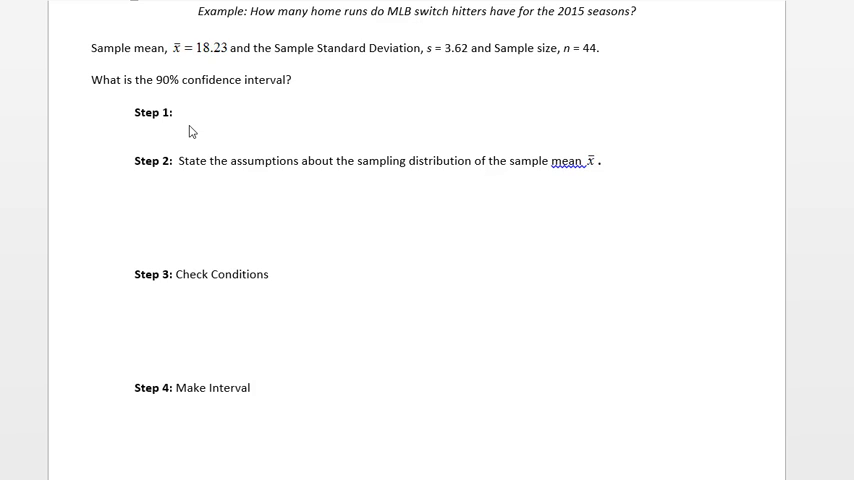
- Define the population as all MLB switch hitters in the 2015 season
text(population =)
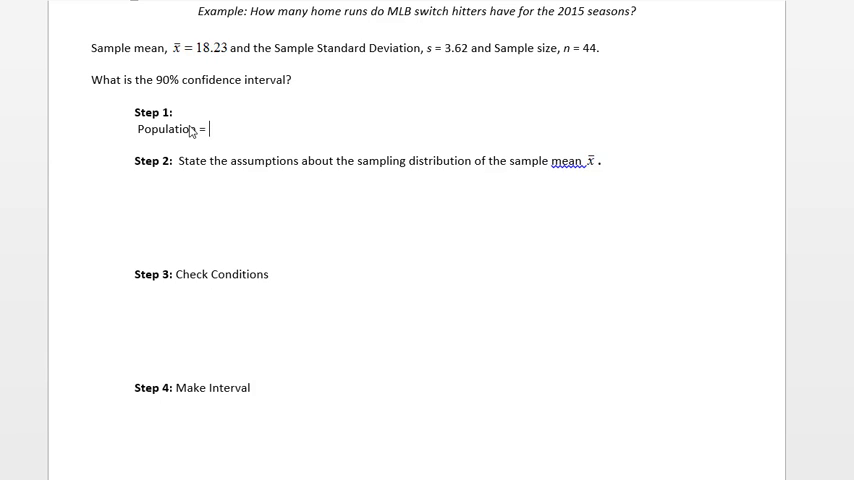
text(All M)
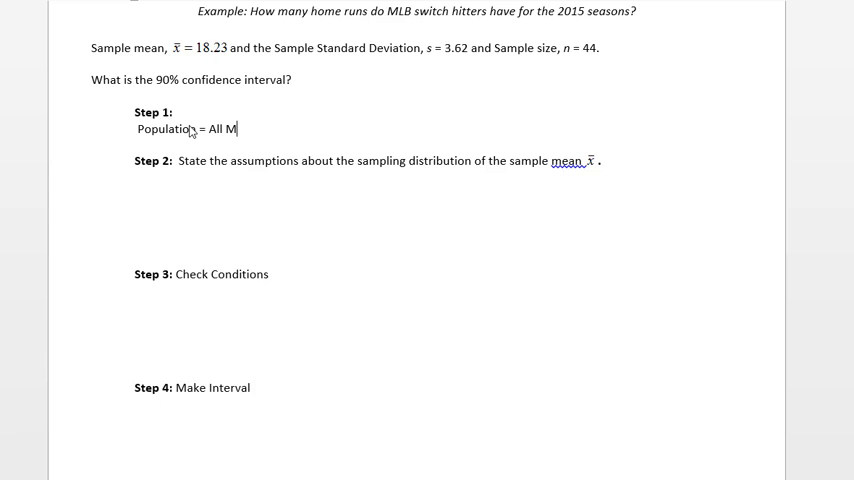
text(LB switch hitters in the)
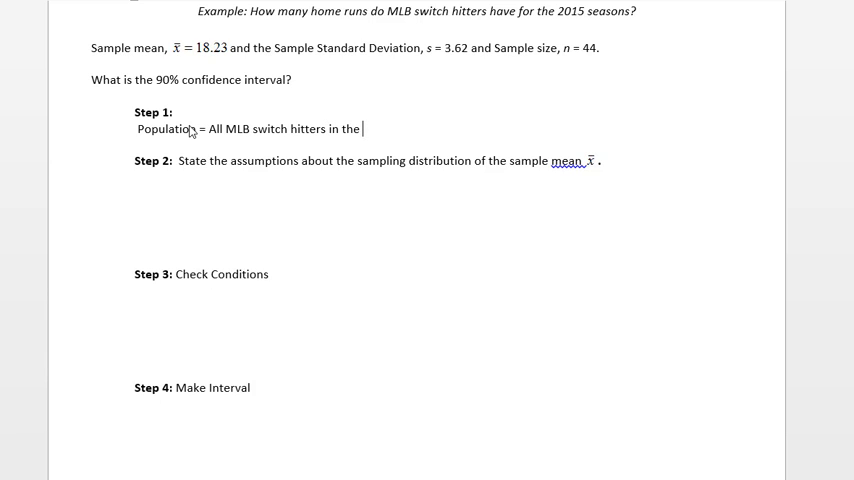
text(2015 season)
text(Sample =)
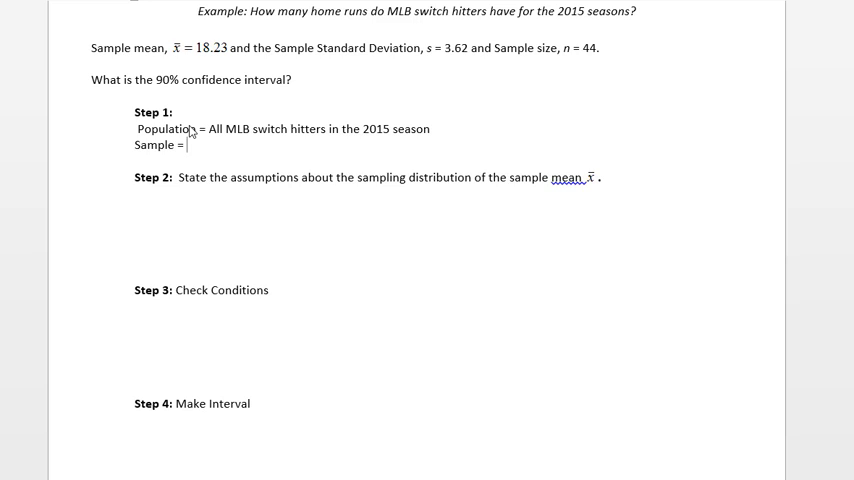
- Define the sample as 44 MLB switch hitters from 2015, correcting the misspelled 'swich'
text(44)
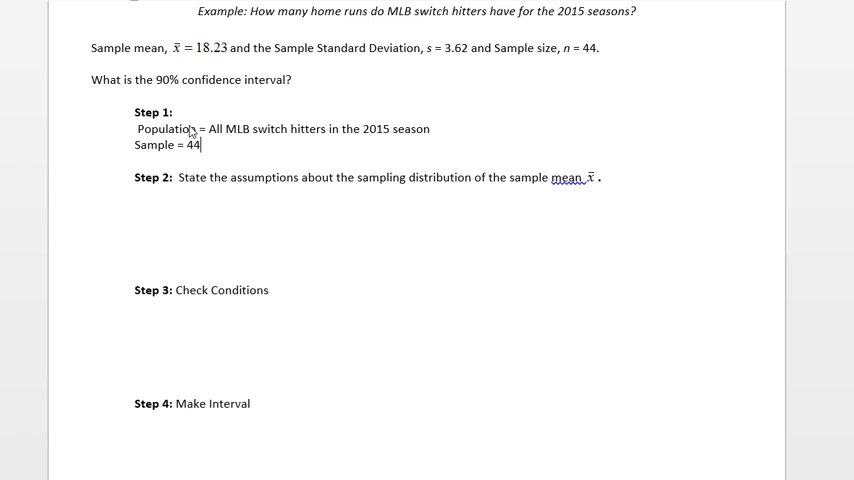
text(mL)
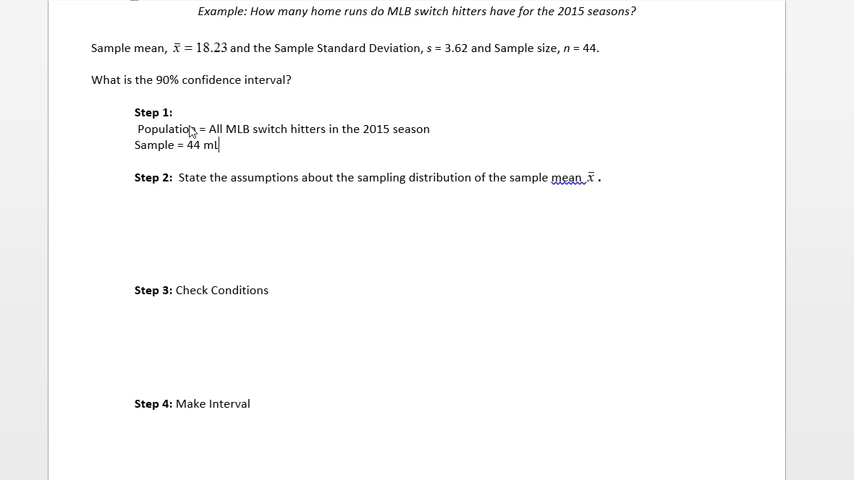
text(MLB swich)
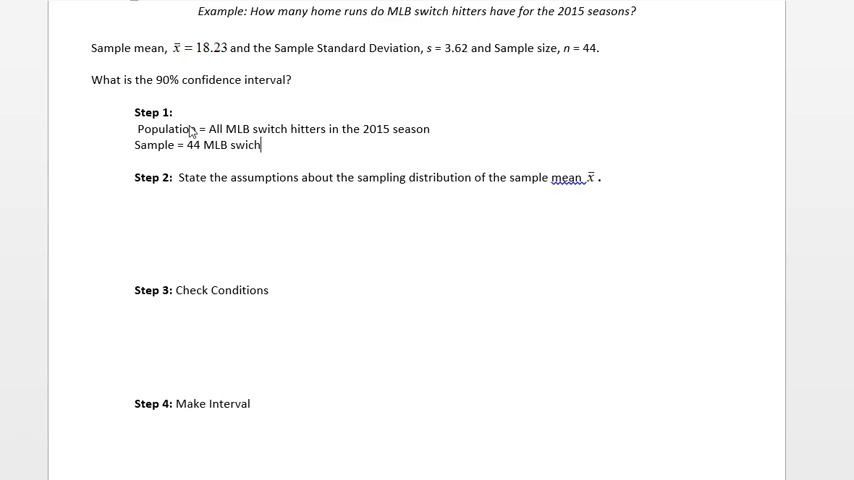
text(h)
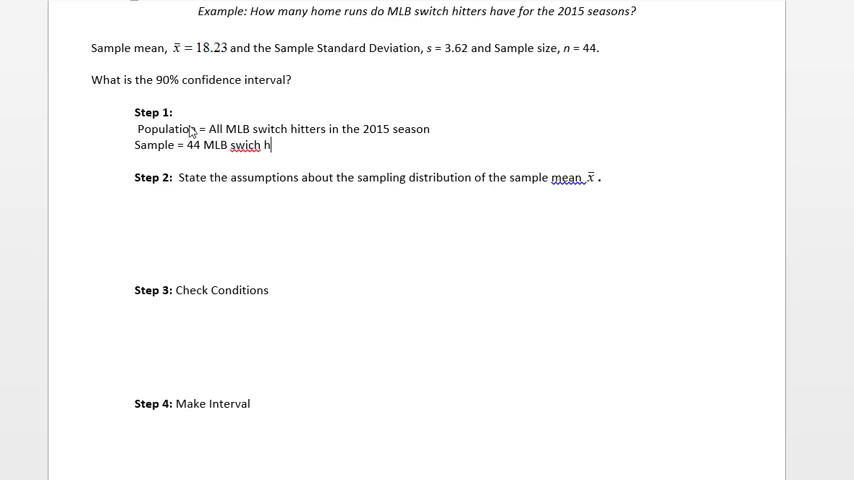
text(itters from)
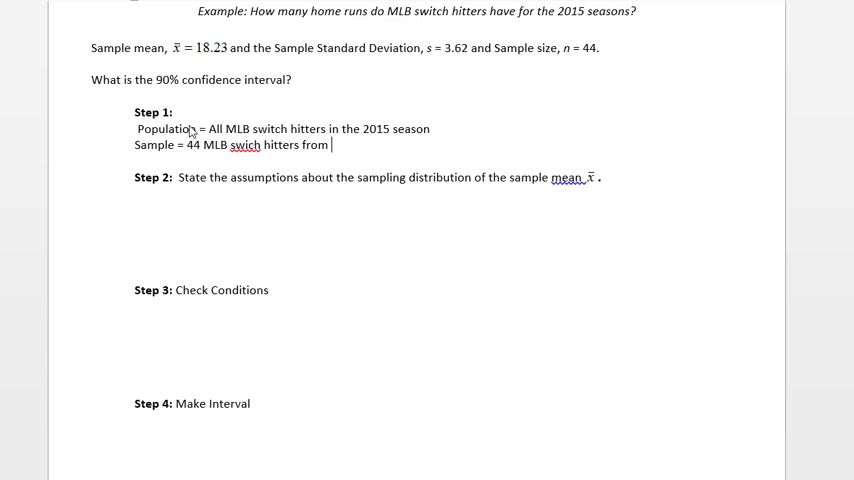
drag(228, 144, 329, 144)
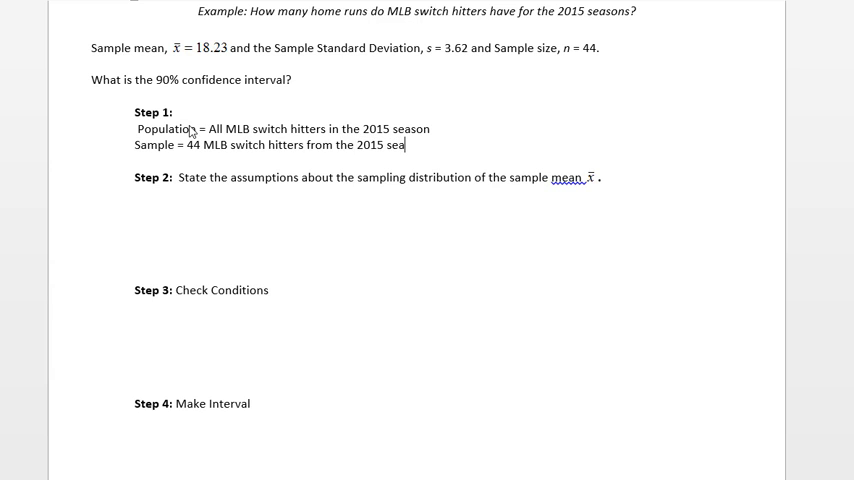
text(son)
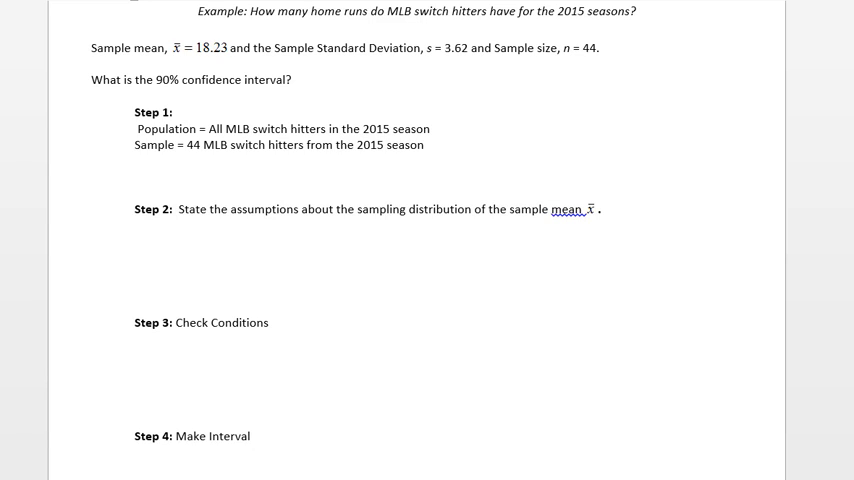
- Write 'μ = mean number of homeruns hit by all MLB switch hitters in the 2015 season'
text(μ =)
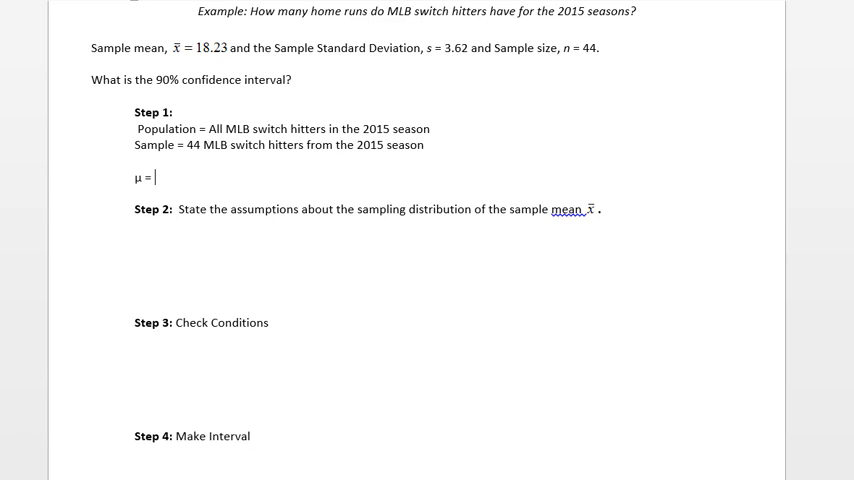
text(MEAN)
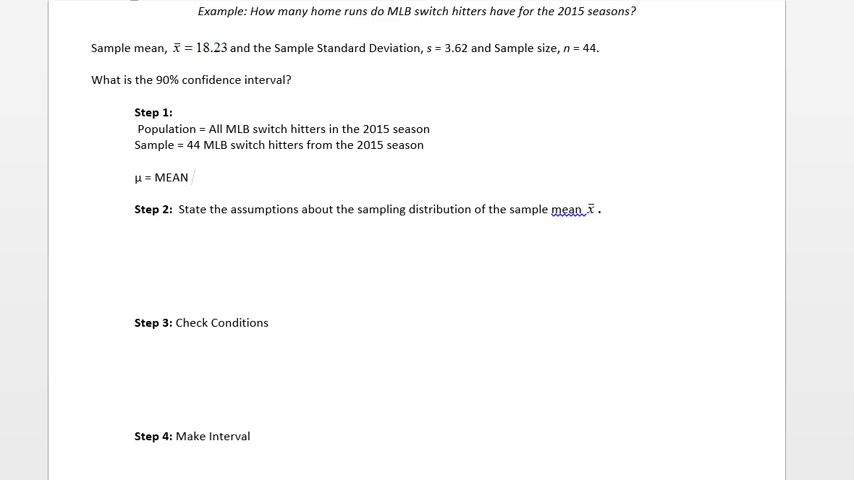
text(n)
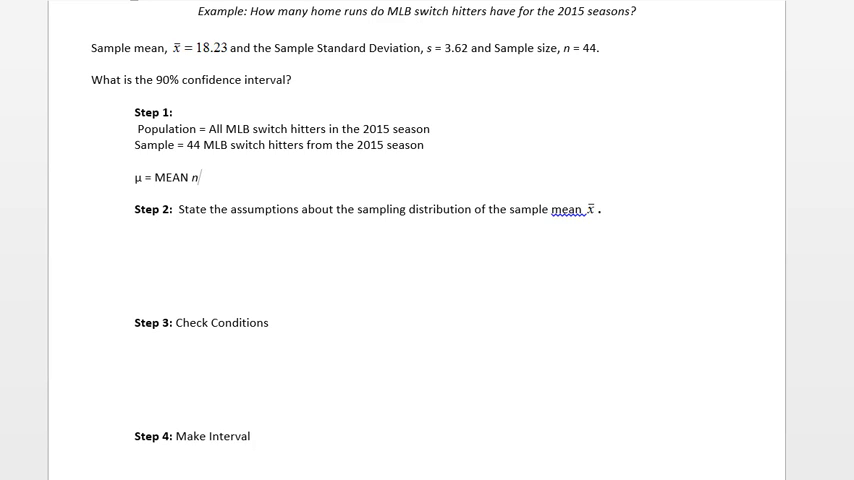
text(umber of homerun hits)
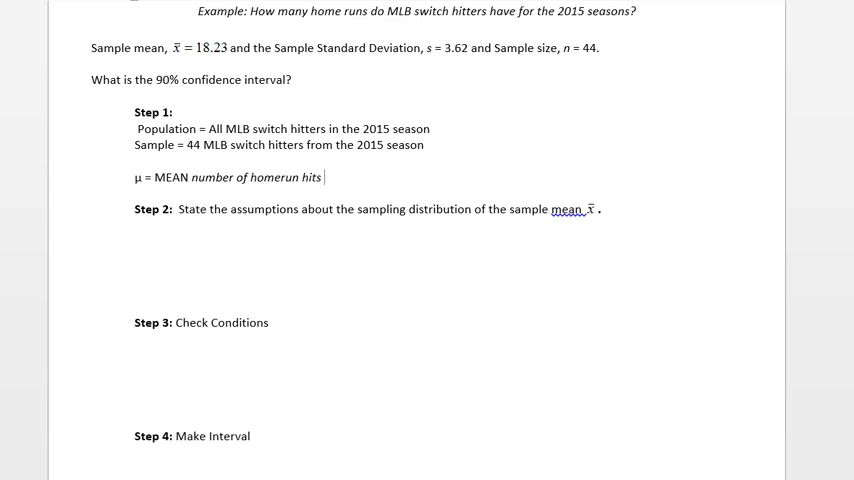
text(by)
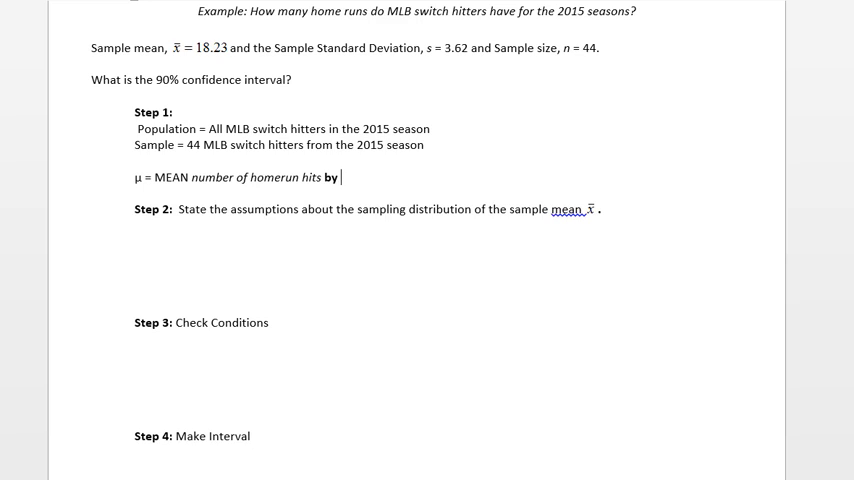
text(All)
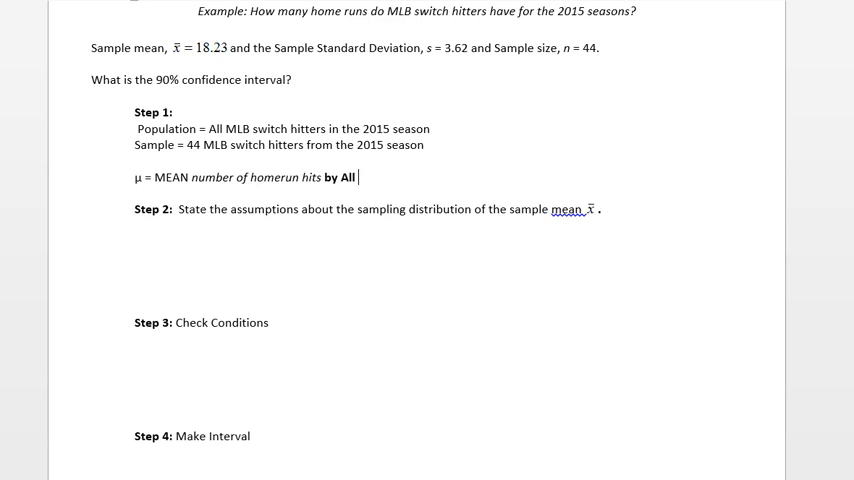
text(MLB switch hitters in)
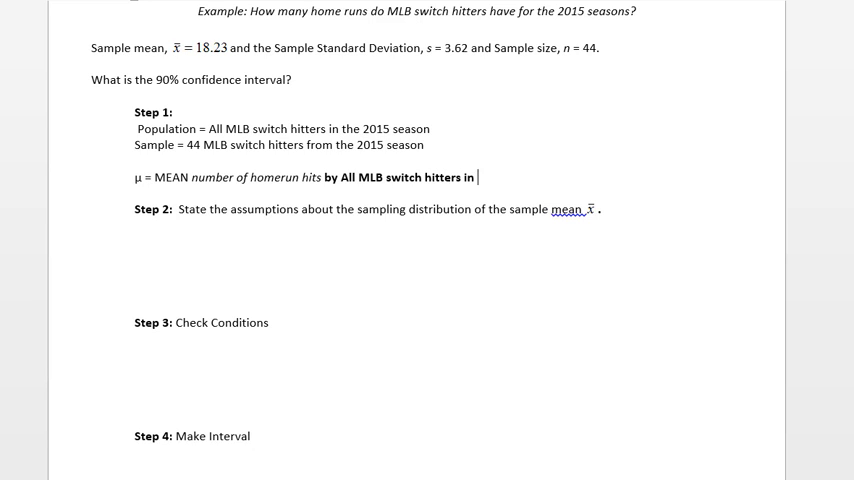
text(the 2015 se)
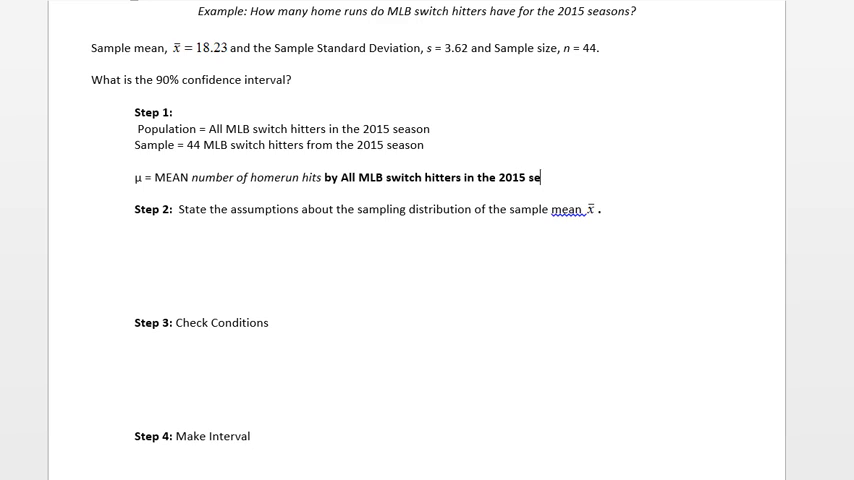
text(ason)
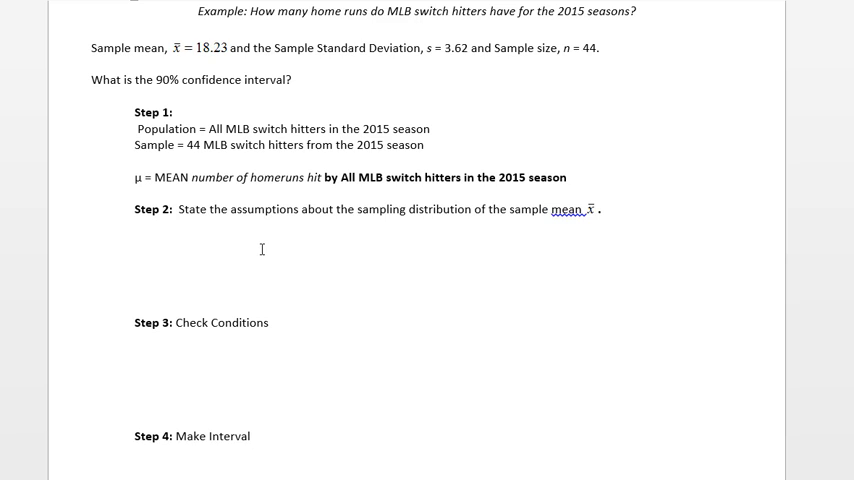
- Add 'The assumption is that the sampling distribution of x-bar has a normal distribution.'
text(The assumption is that the sampling distribution of x-bar has a normal distribution.)
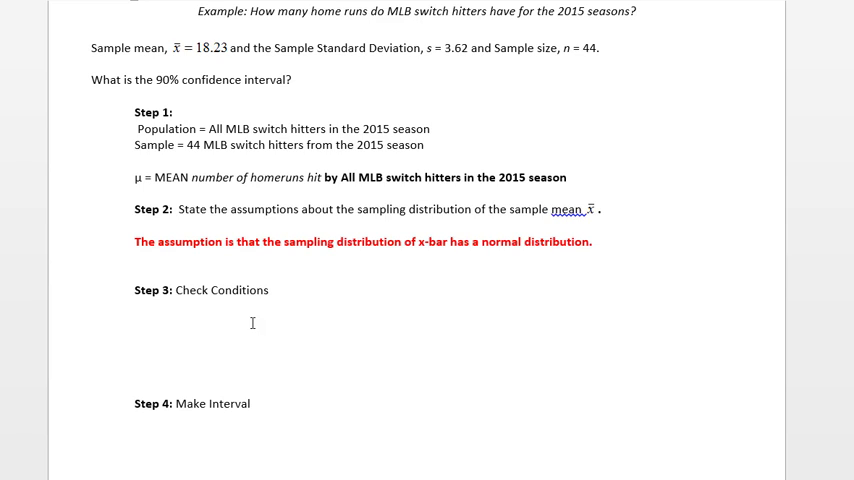
- Write the condition check 'n = 44 ≥ 30 → Therefore, conditions are met.'
click(135, 323)
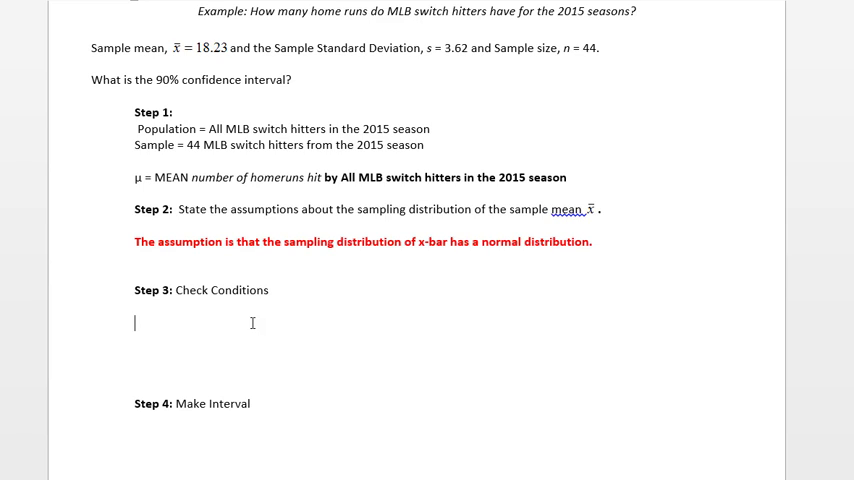
text(N)
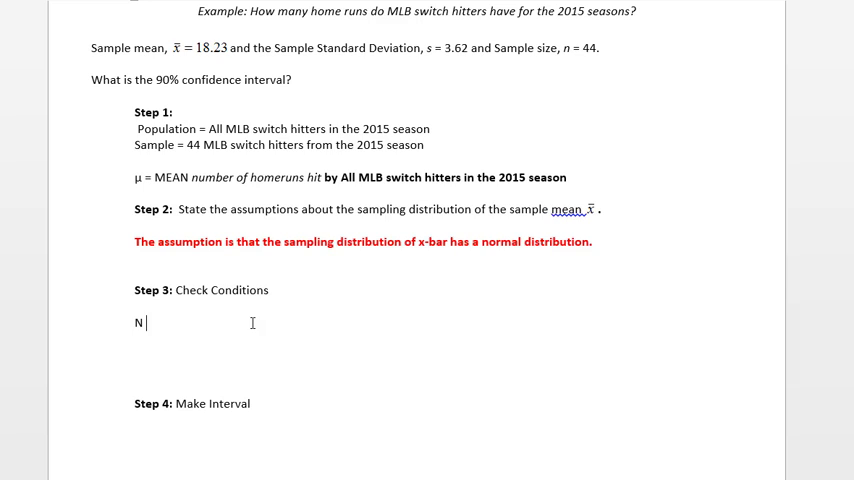
text(n)
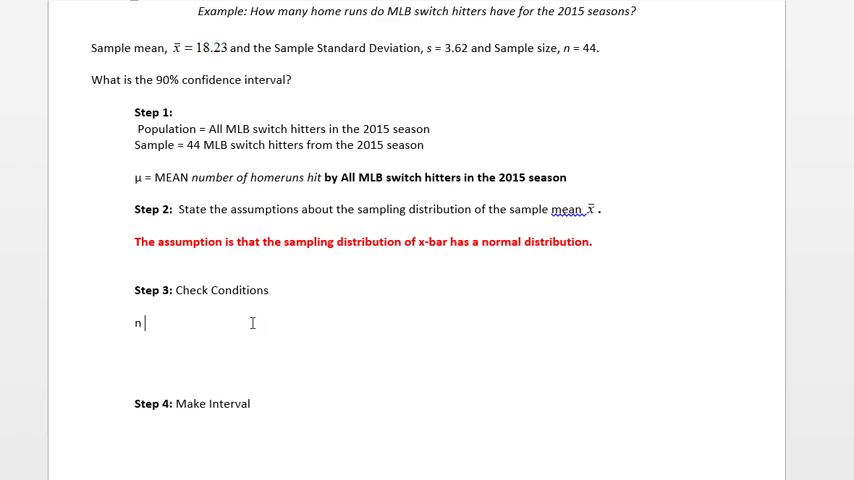
text(= 44)
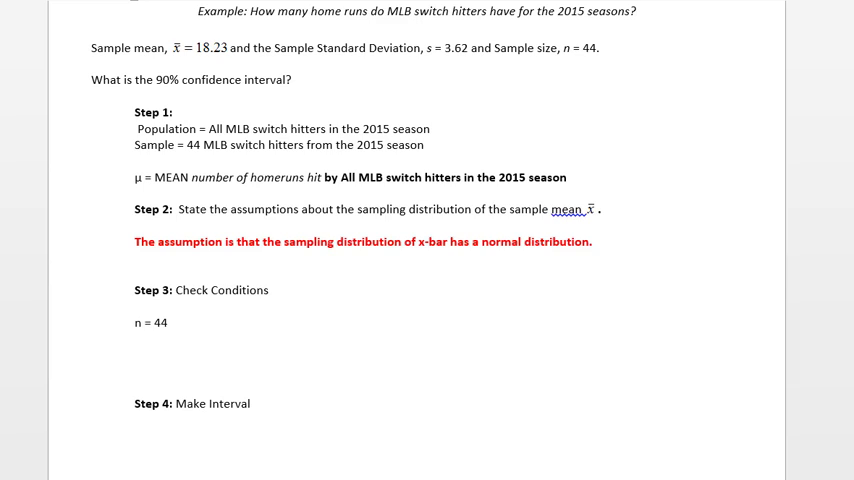
text(≥ 30 --)
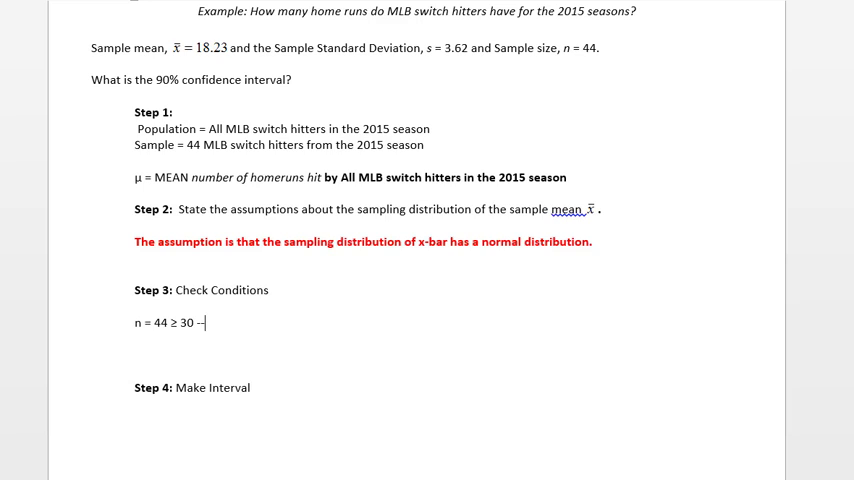
text(→T)
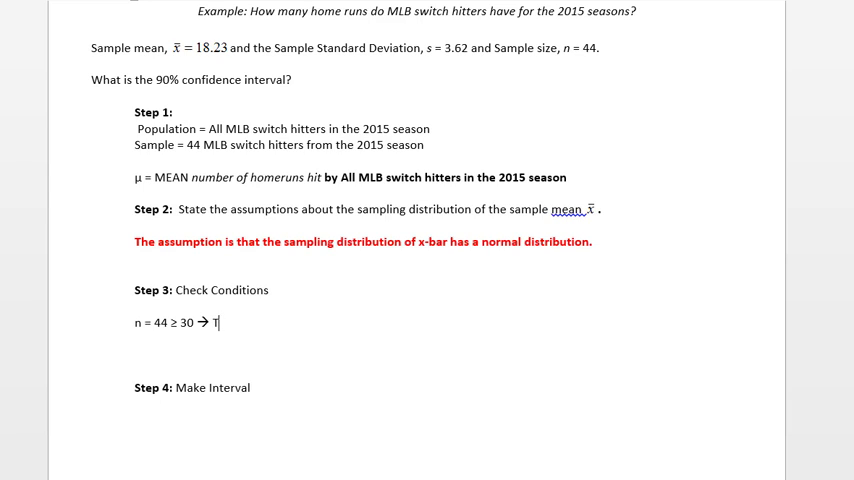
text(herefore, conditions are met.)
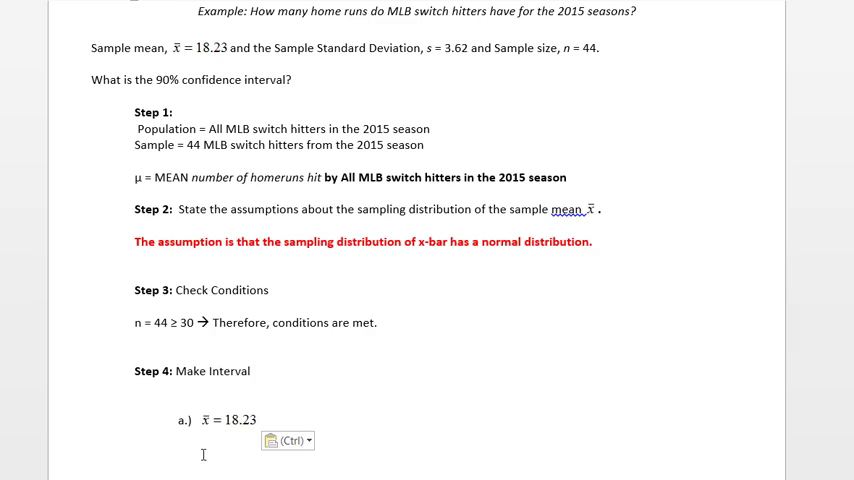
- Add item b.) giving t* = 1.68 with df = 43 at 90% confidence
text(b.) t* = 1.68)
text(3.62)
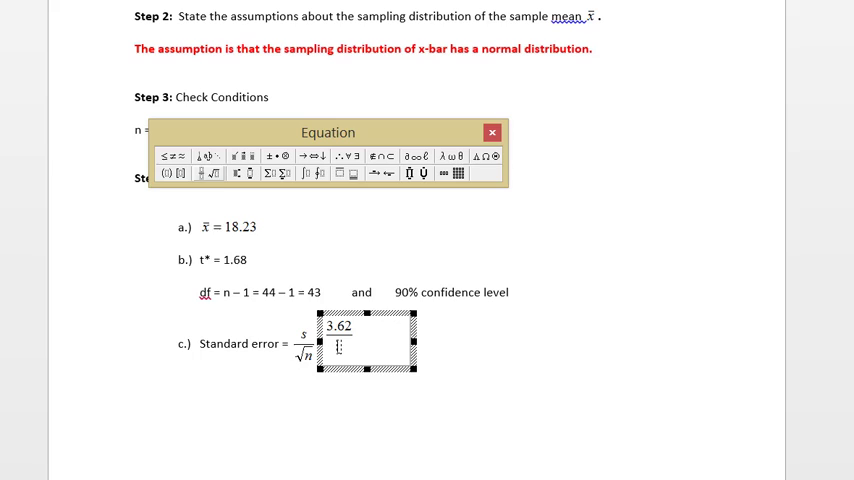
- Complete the standard error as 3.62/√44 = 0.55 and start the margin of error item
click(211, 172)
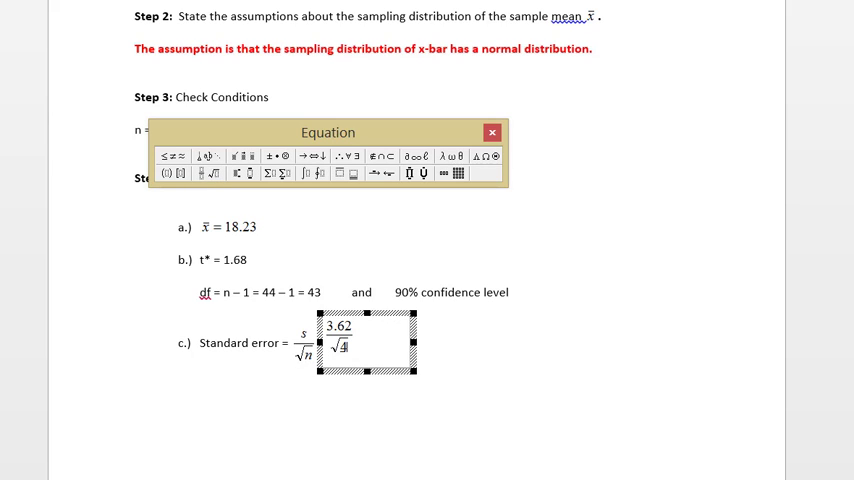
text(4)
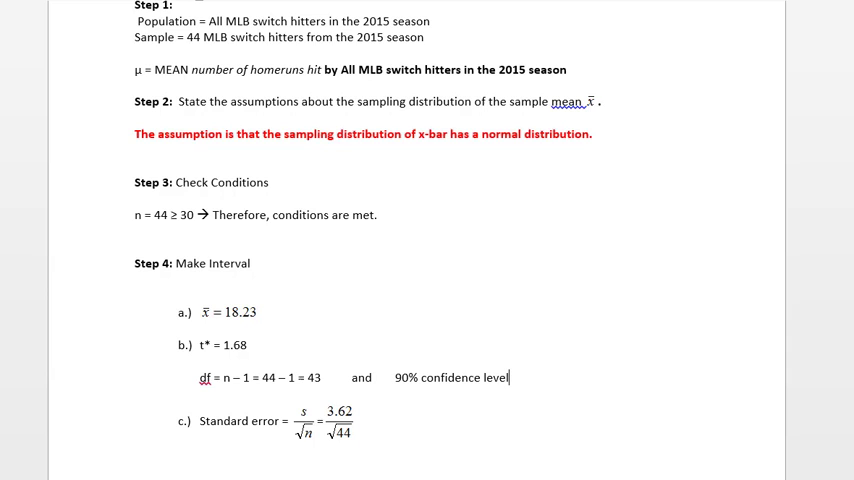
text(=0.5)
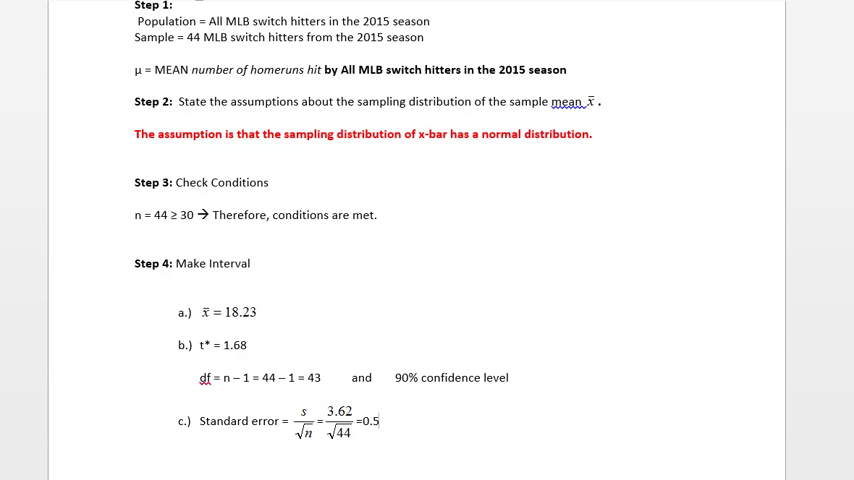
text(a)
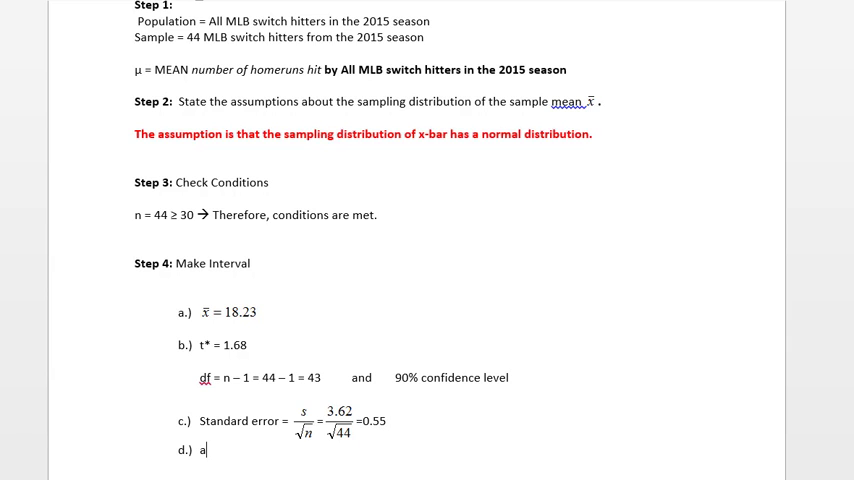
text(Margin of error = t* x)
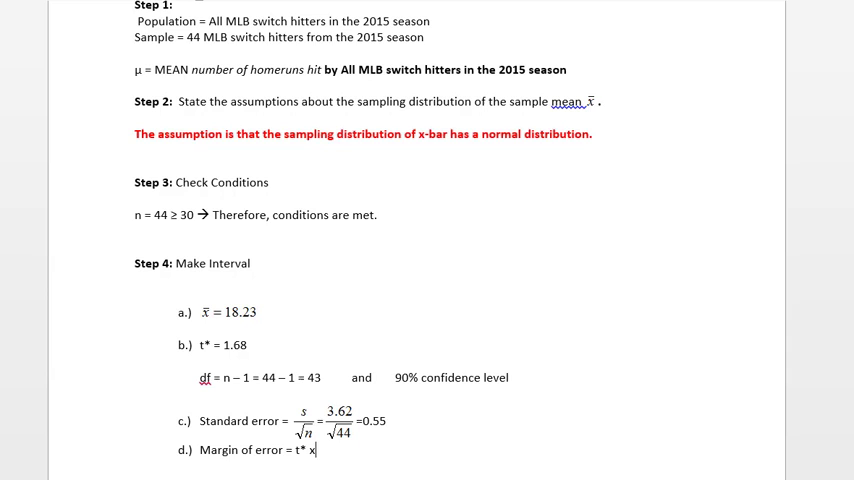
- Give the margin of error as t* x Standard error = 1.68 x 0.55 = 0.92
text(Standard error)
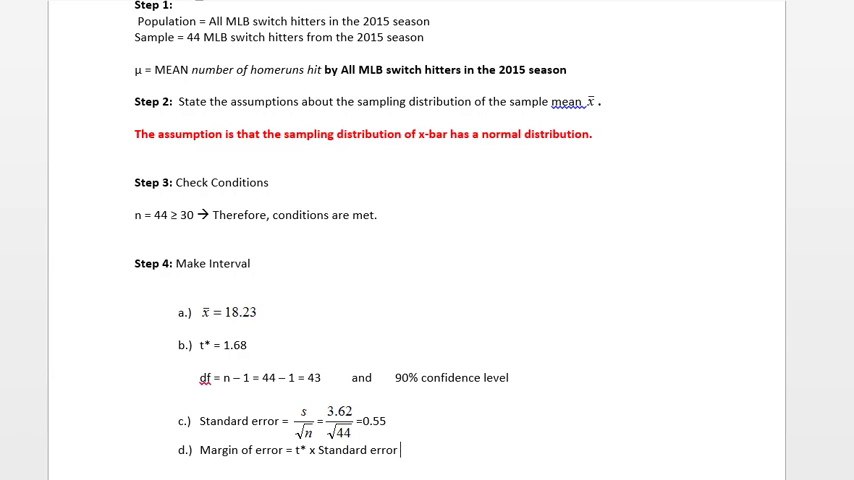
text(= 1.68)
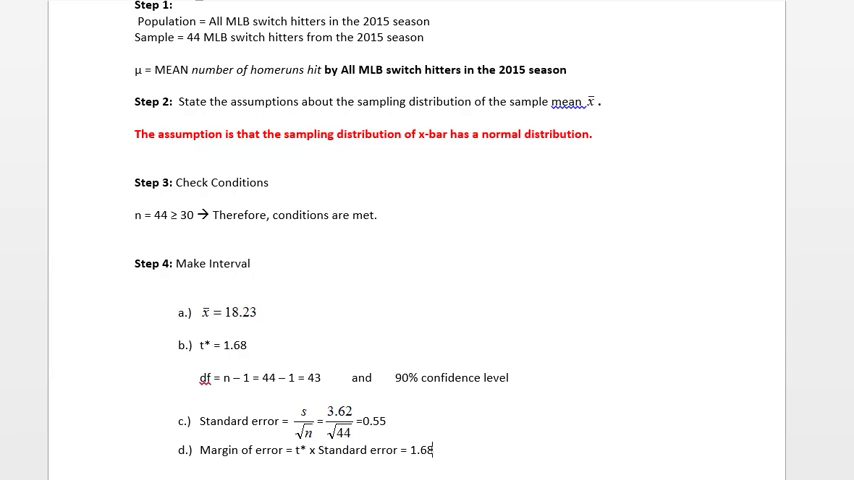
text(x 0.55 =)
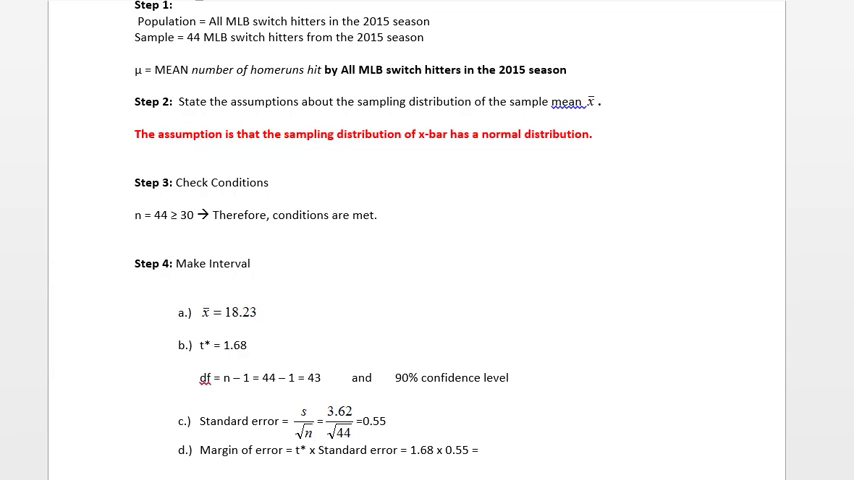
text(0.)
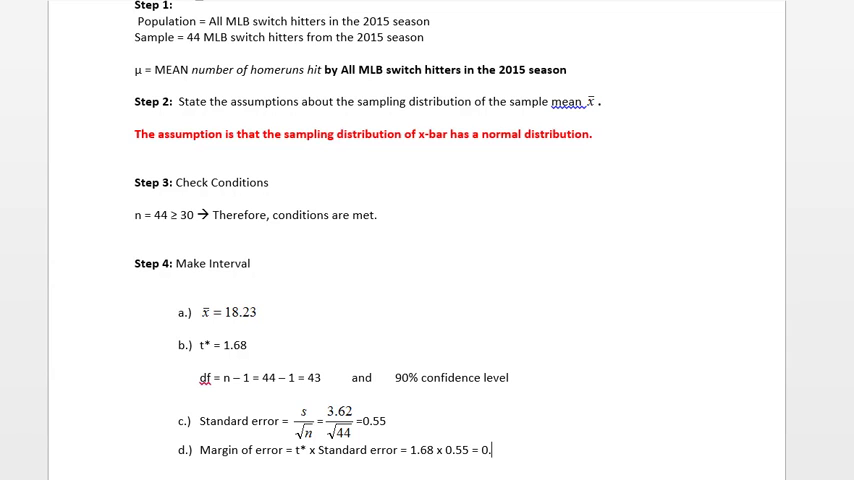
text(92)
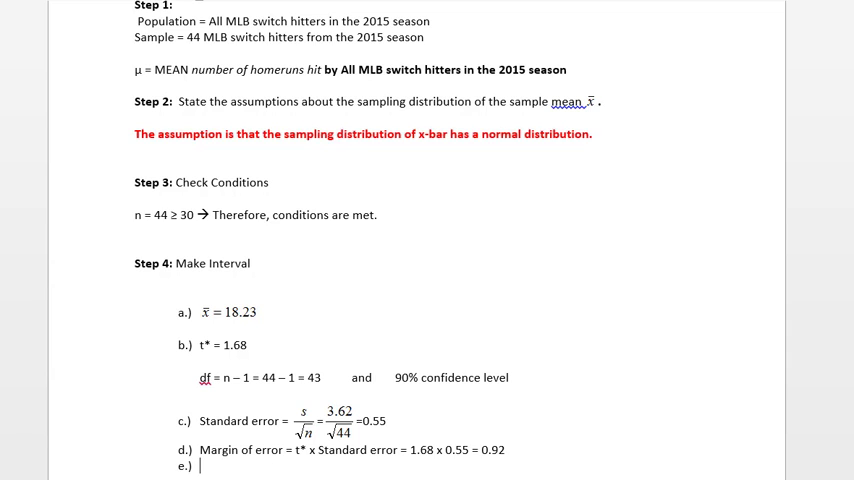
- Type item e.) 18.23 ± 0.92 with the interval (17.31, 19.15)
text(18.)
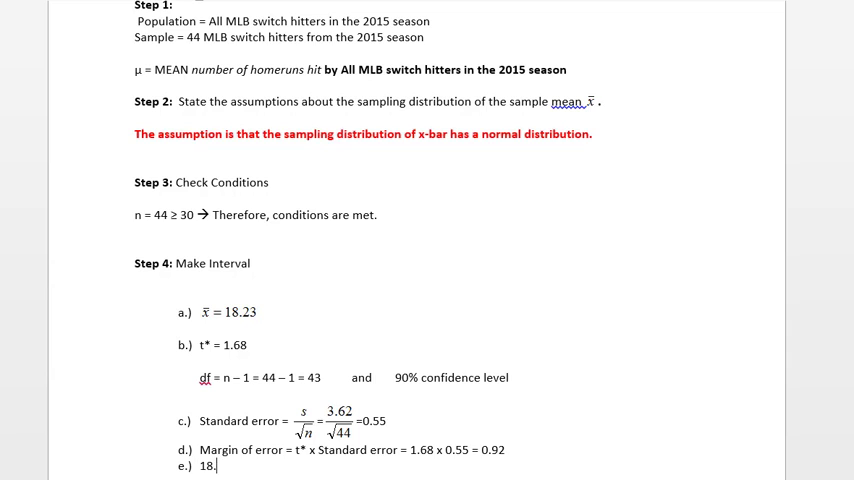
text(23)
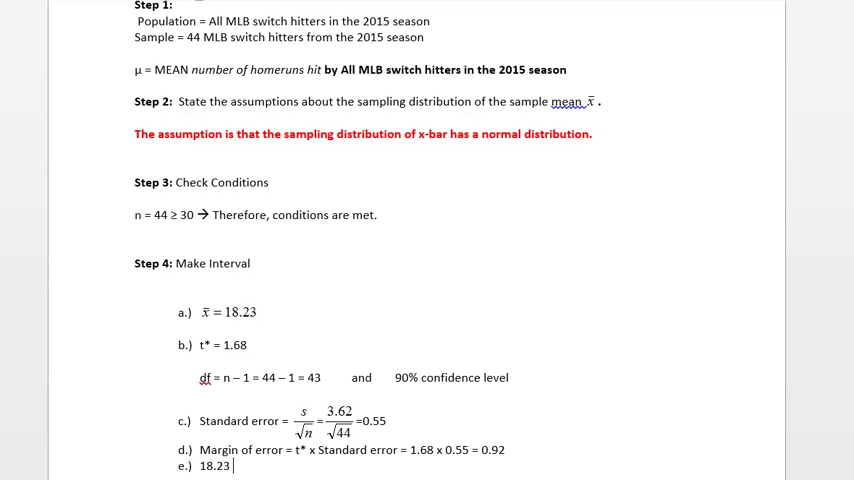
text(± 0.92)
text((17.31, 19.15))
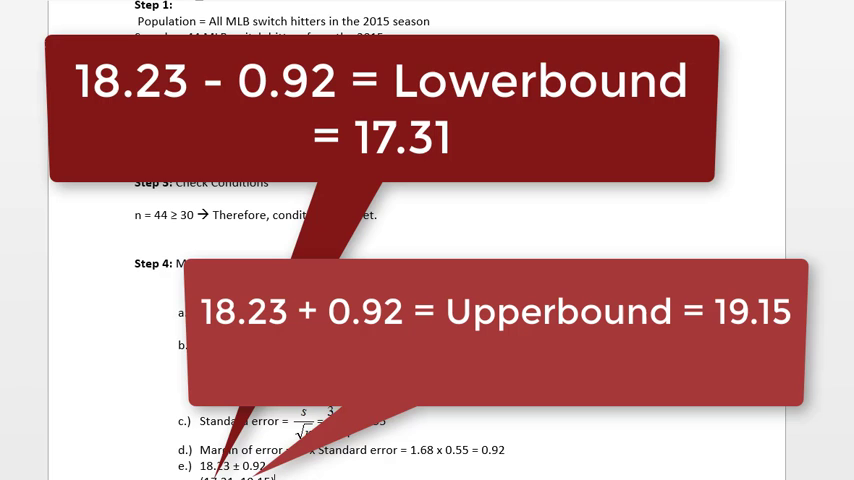
scroll(down, 3)
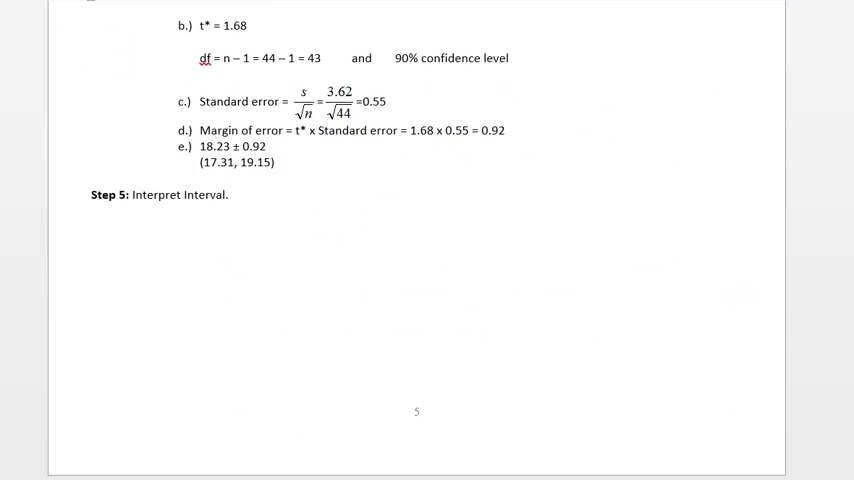
- Write 'We are 90% confident' the 2015 switch hitters' mean homeruns is between 17.31 and 19.15
text(We)
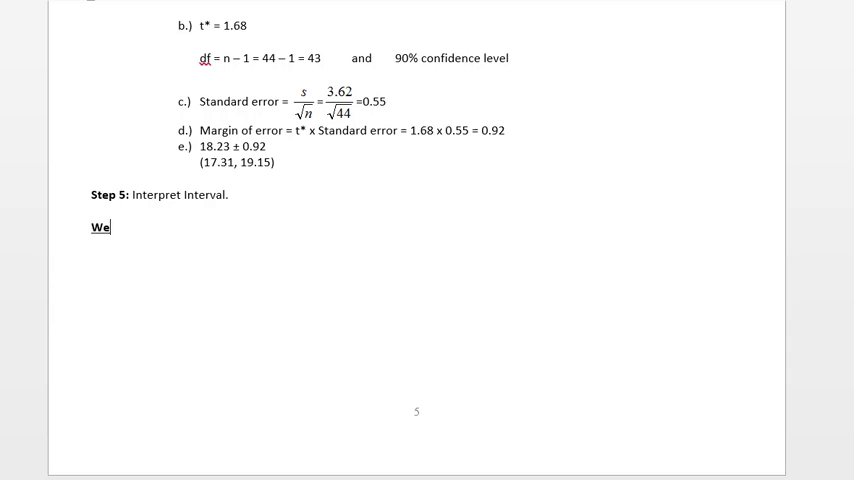
text(are 9)
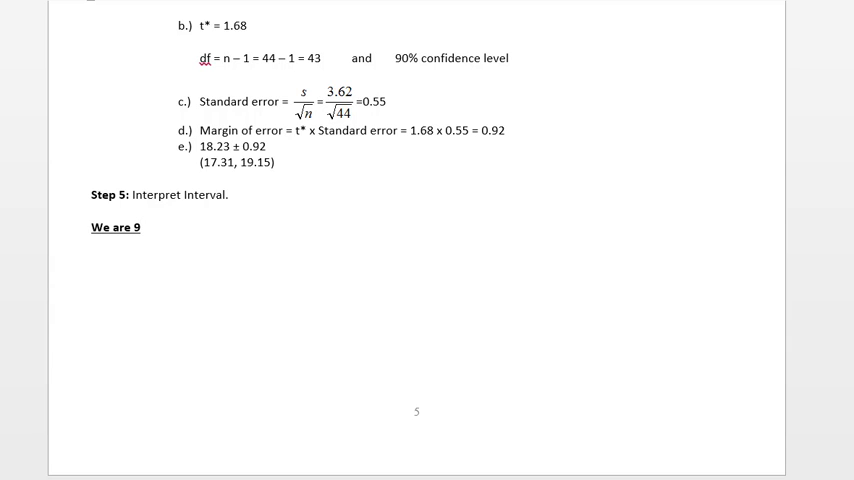
text(90% con)
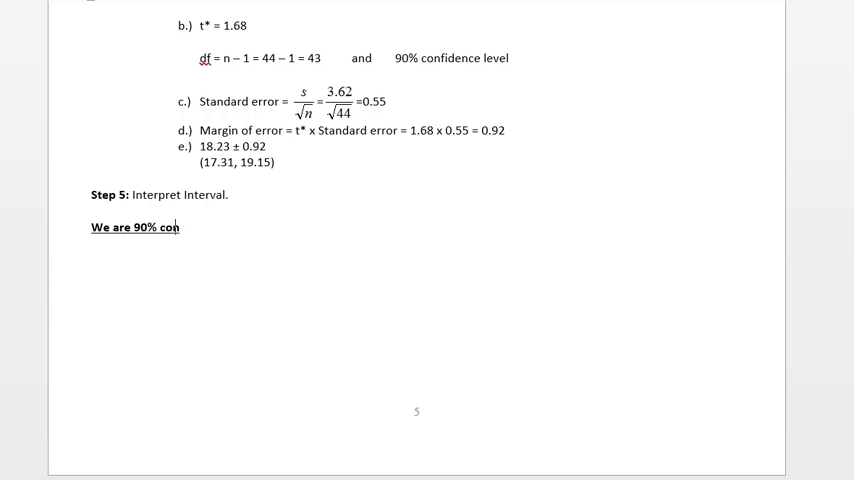
text(fident)
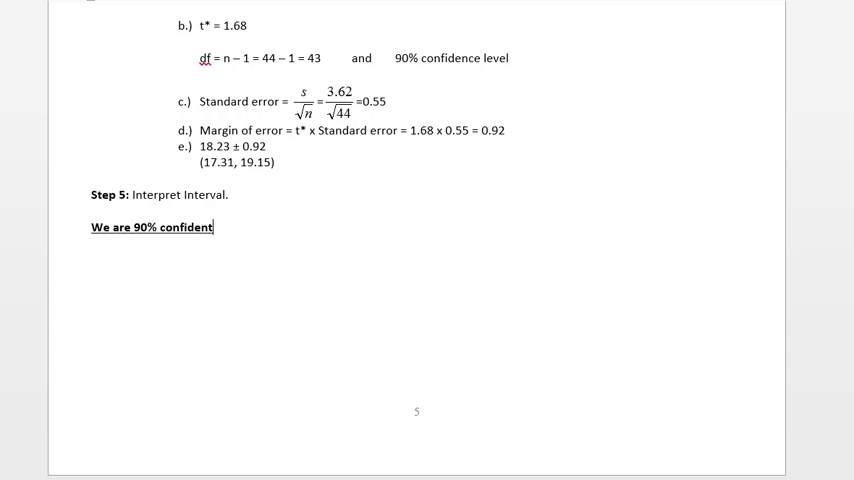
scroll(up, 3)
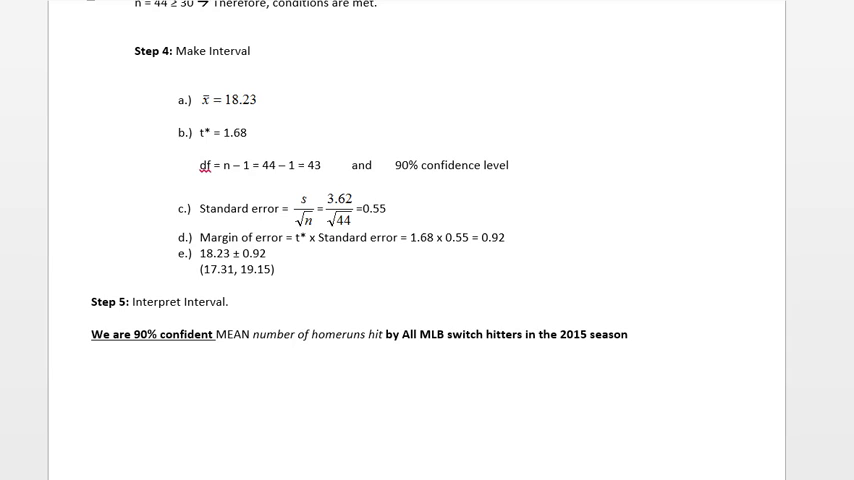
click(629, 334)
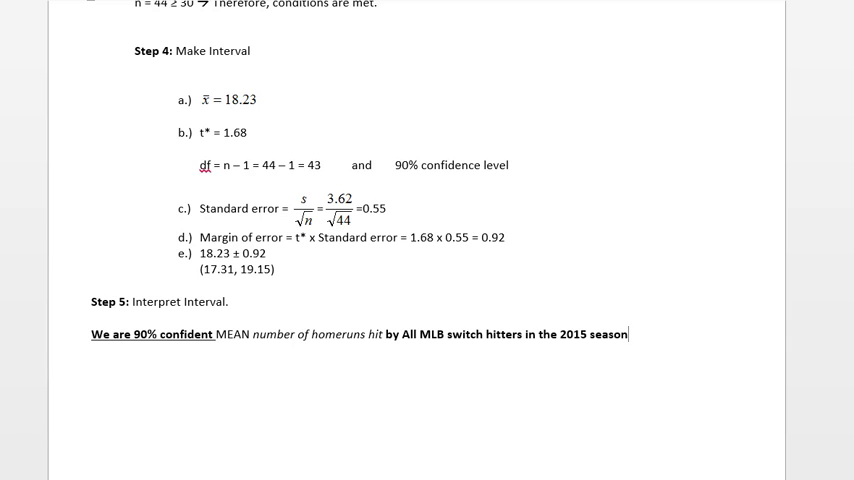
text(is between)
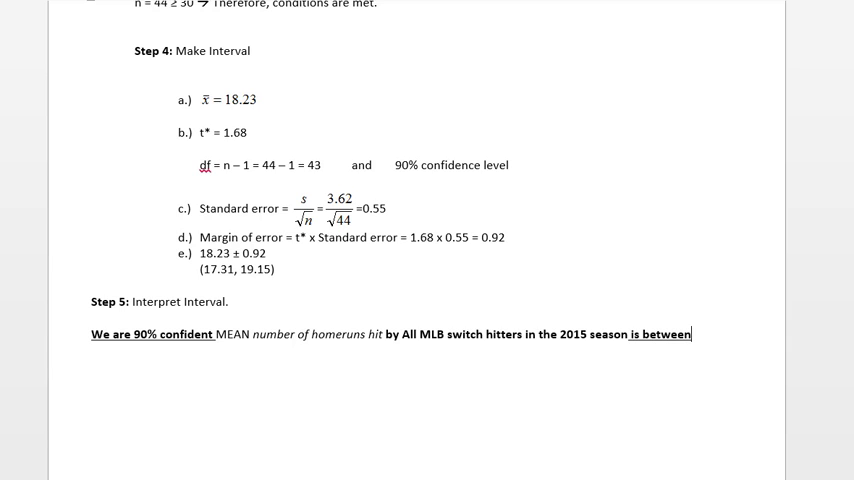
text(17.31)
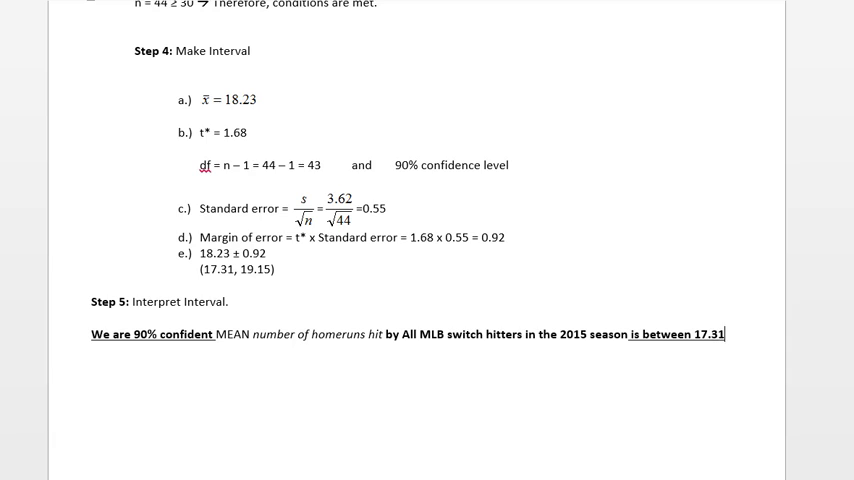
text(and 19.)
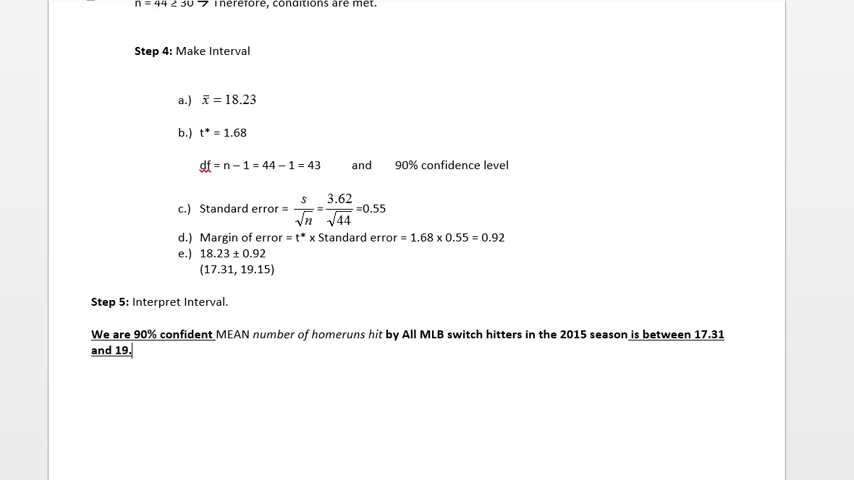